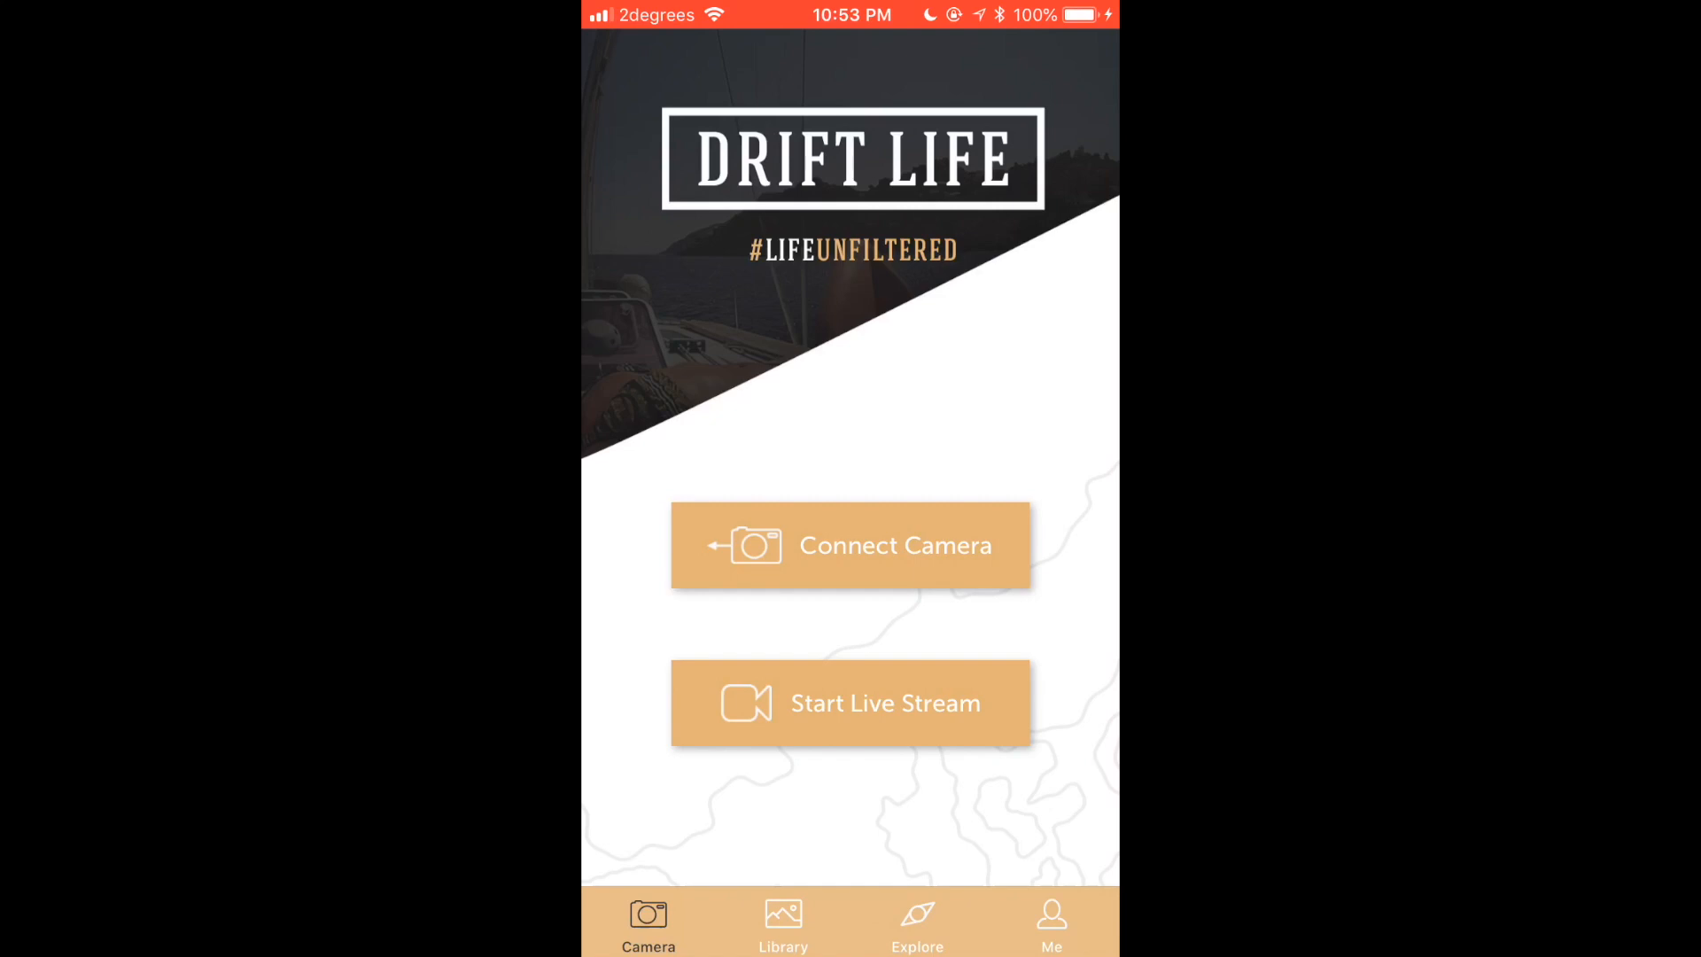
# Show the Library's Cloud view with the three Jul 19 videos after checking Local clips
pyautogui.click(783, 921)
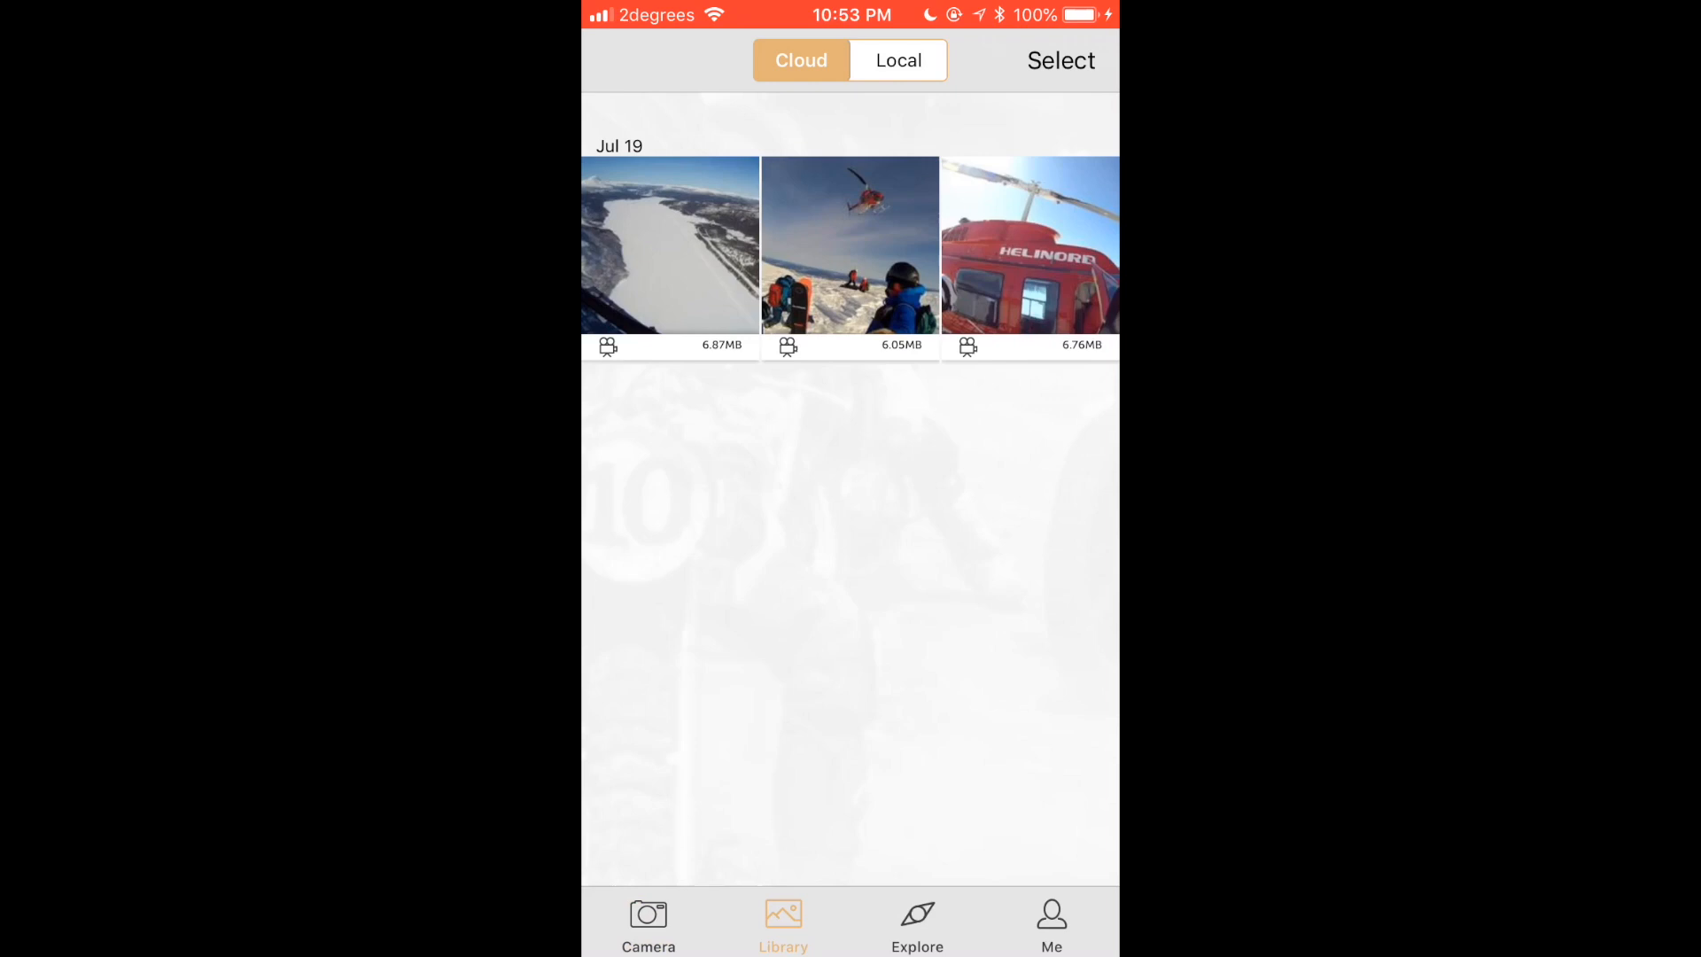
pyautogui.click(898, 60)
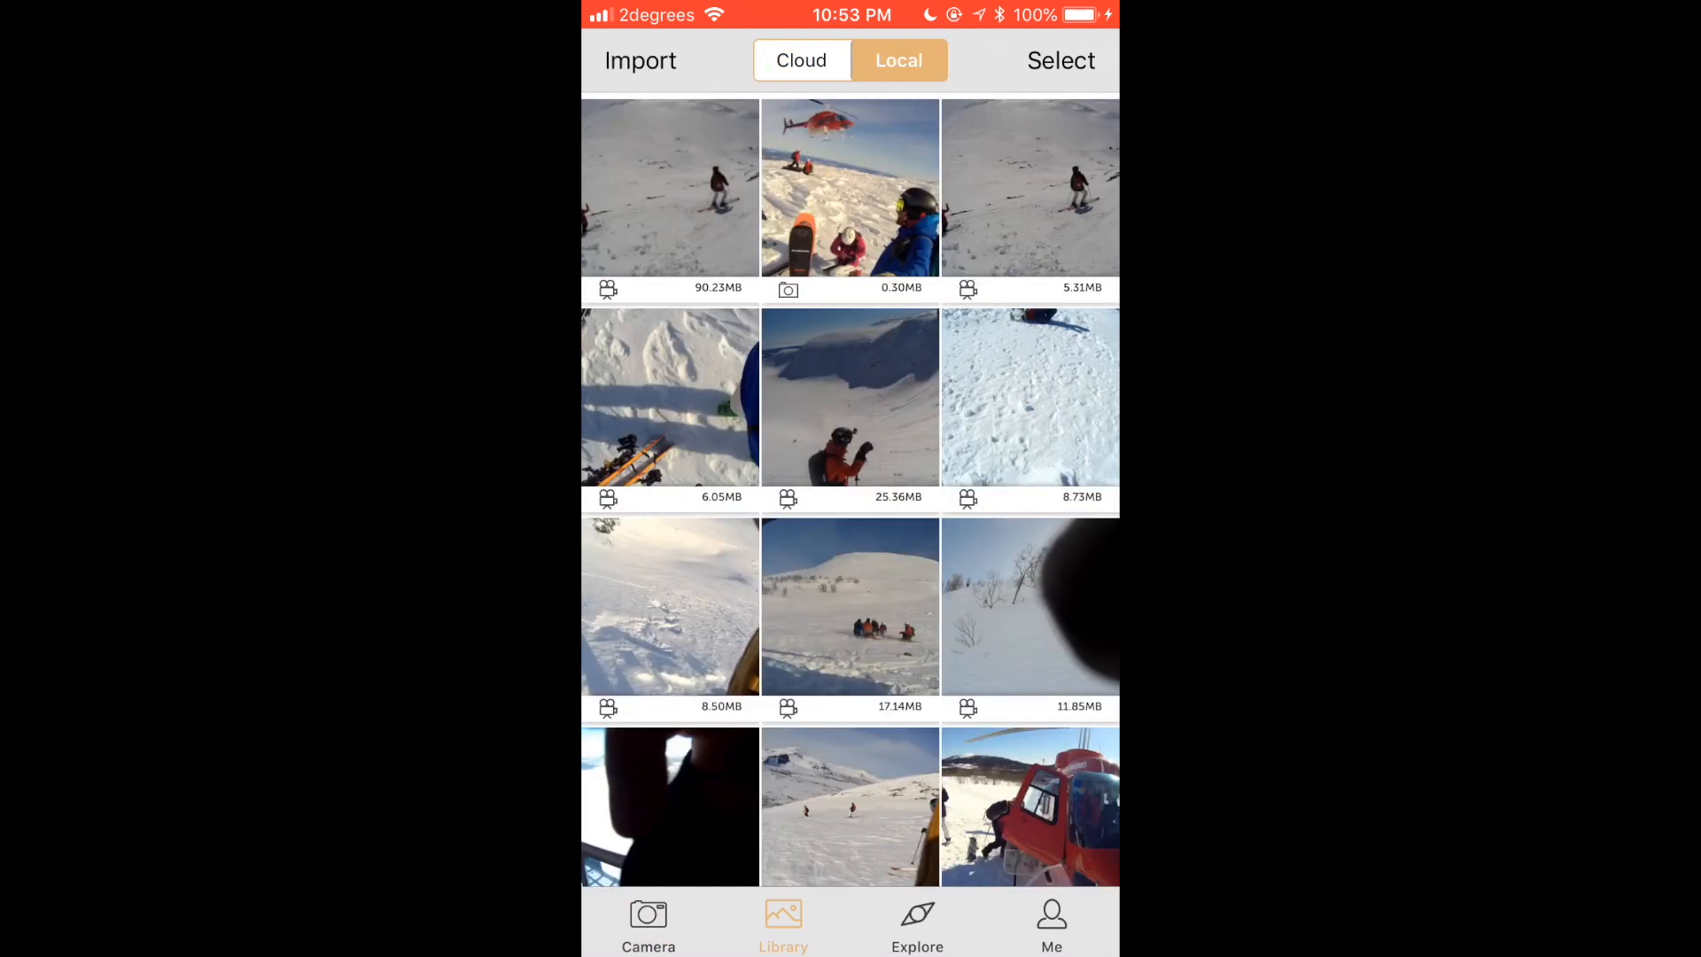
pyautogui.click(801, 60)
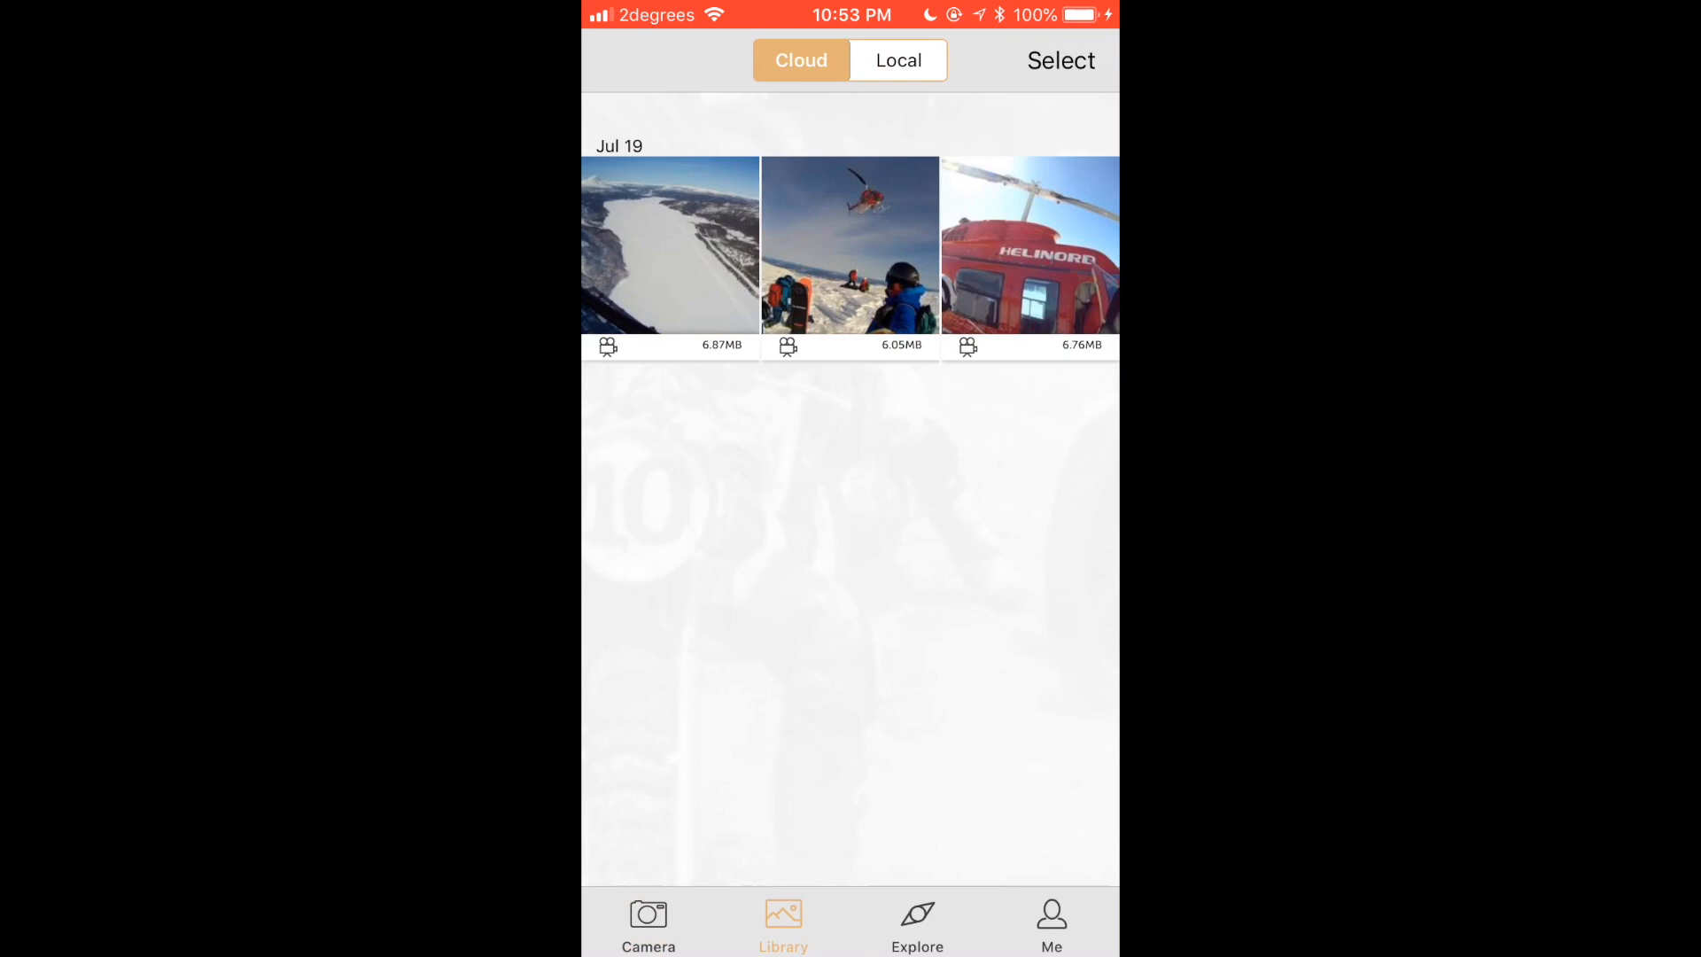
# Select the three Jul 19 cloud videos and start a movie project from them
pyautogui.click(1060, 61)
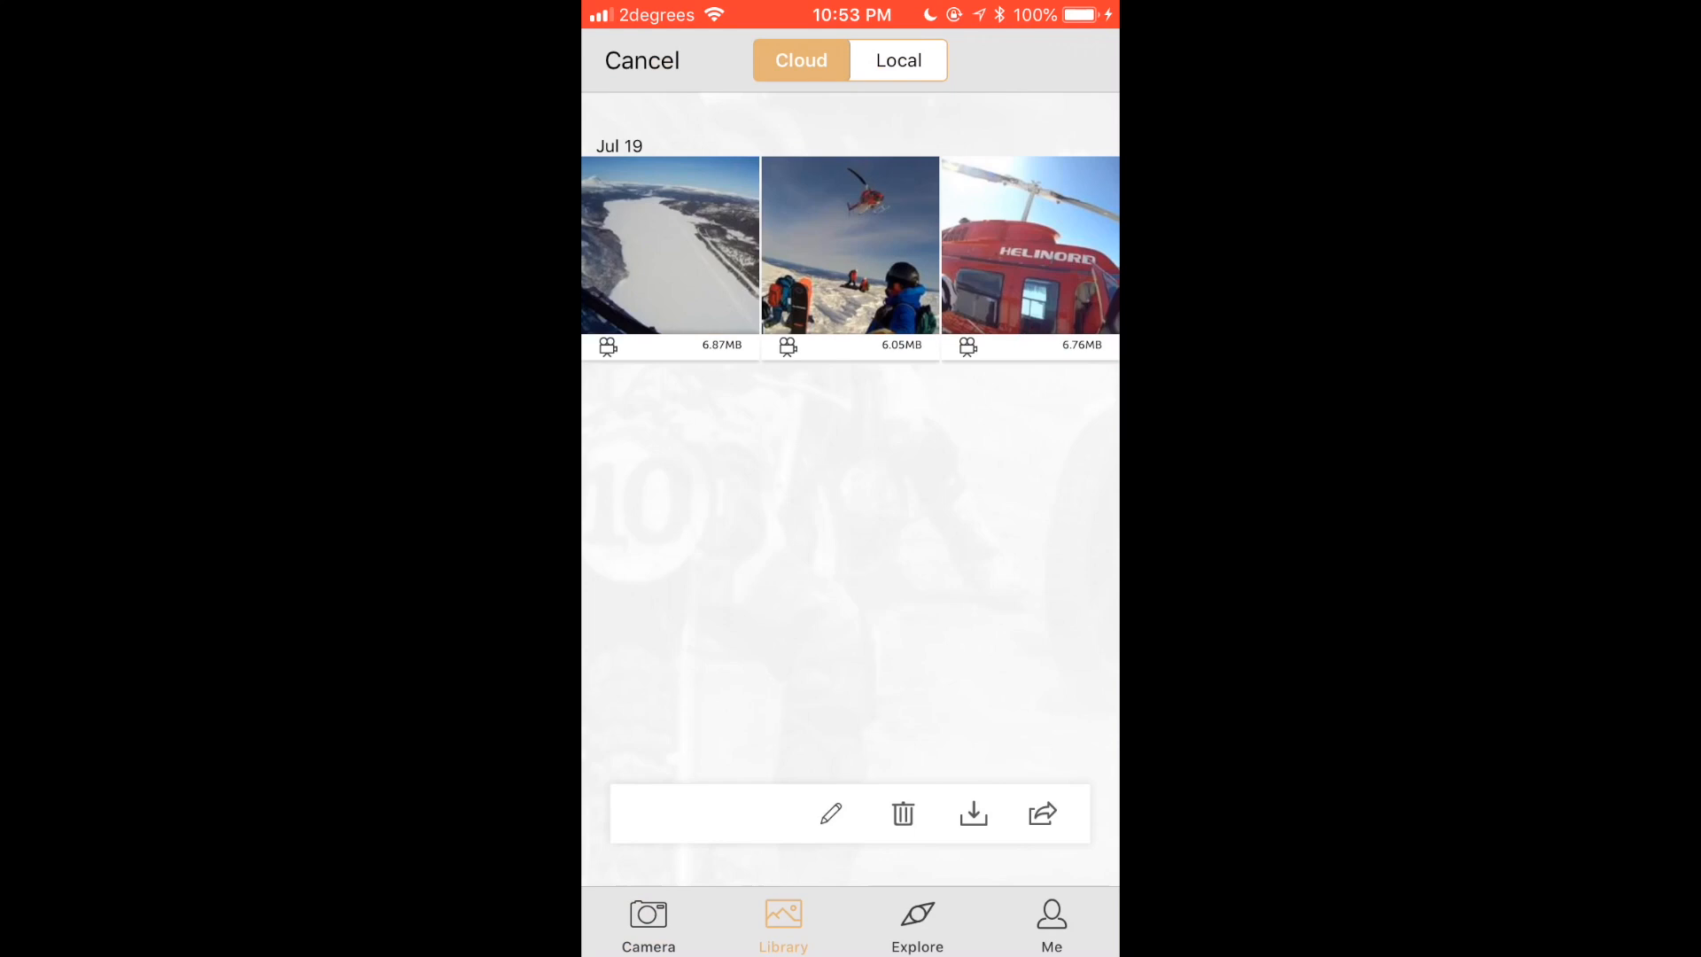
pyautogui.click(851, 244)
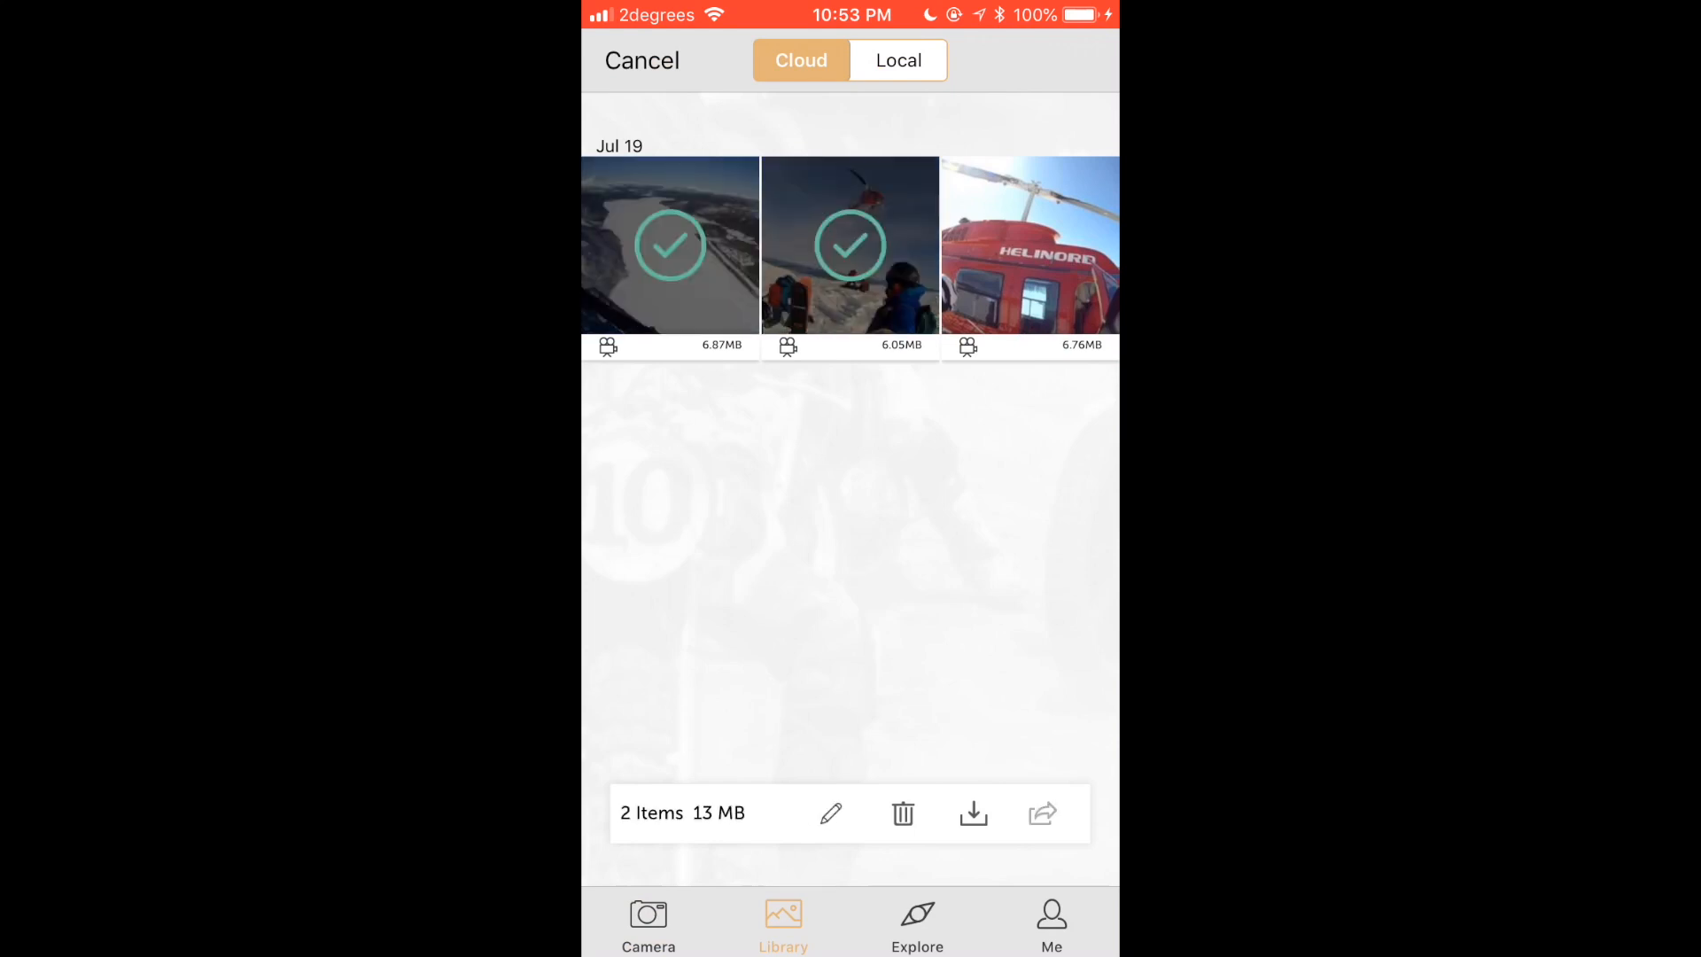
pyautogui.click(1028, 245)
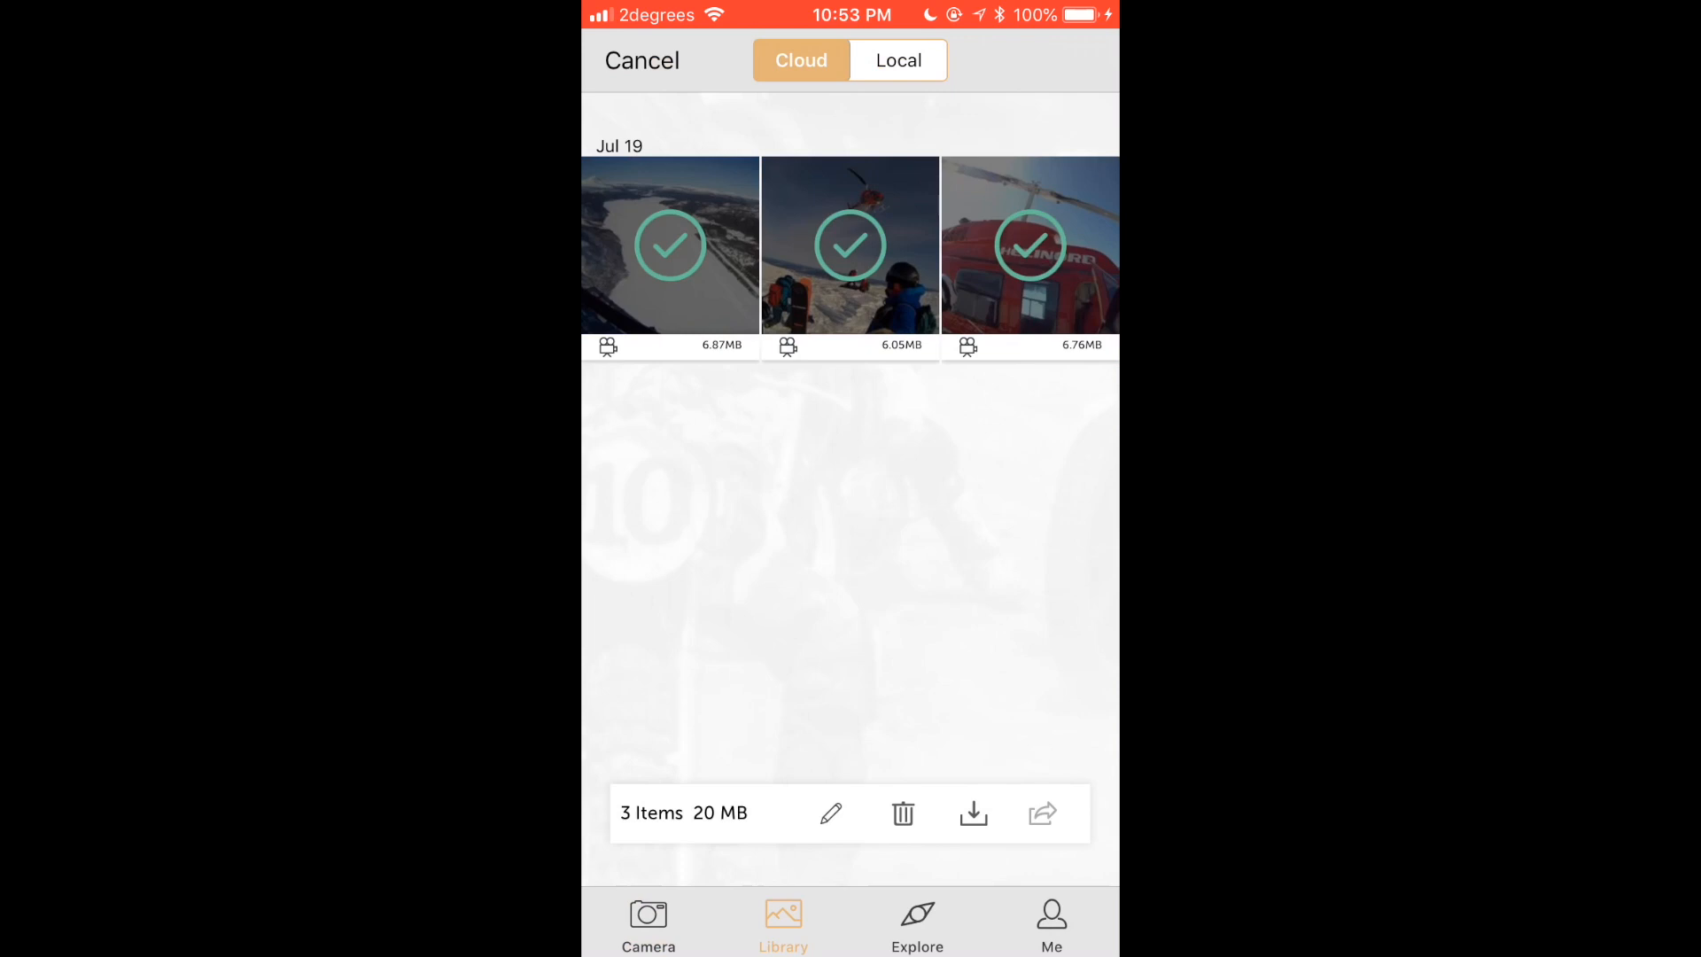
pyautogui.click(830, 813)
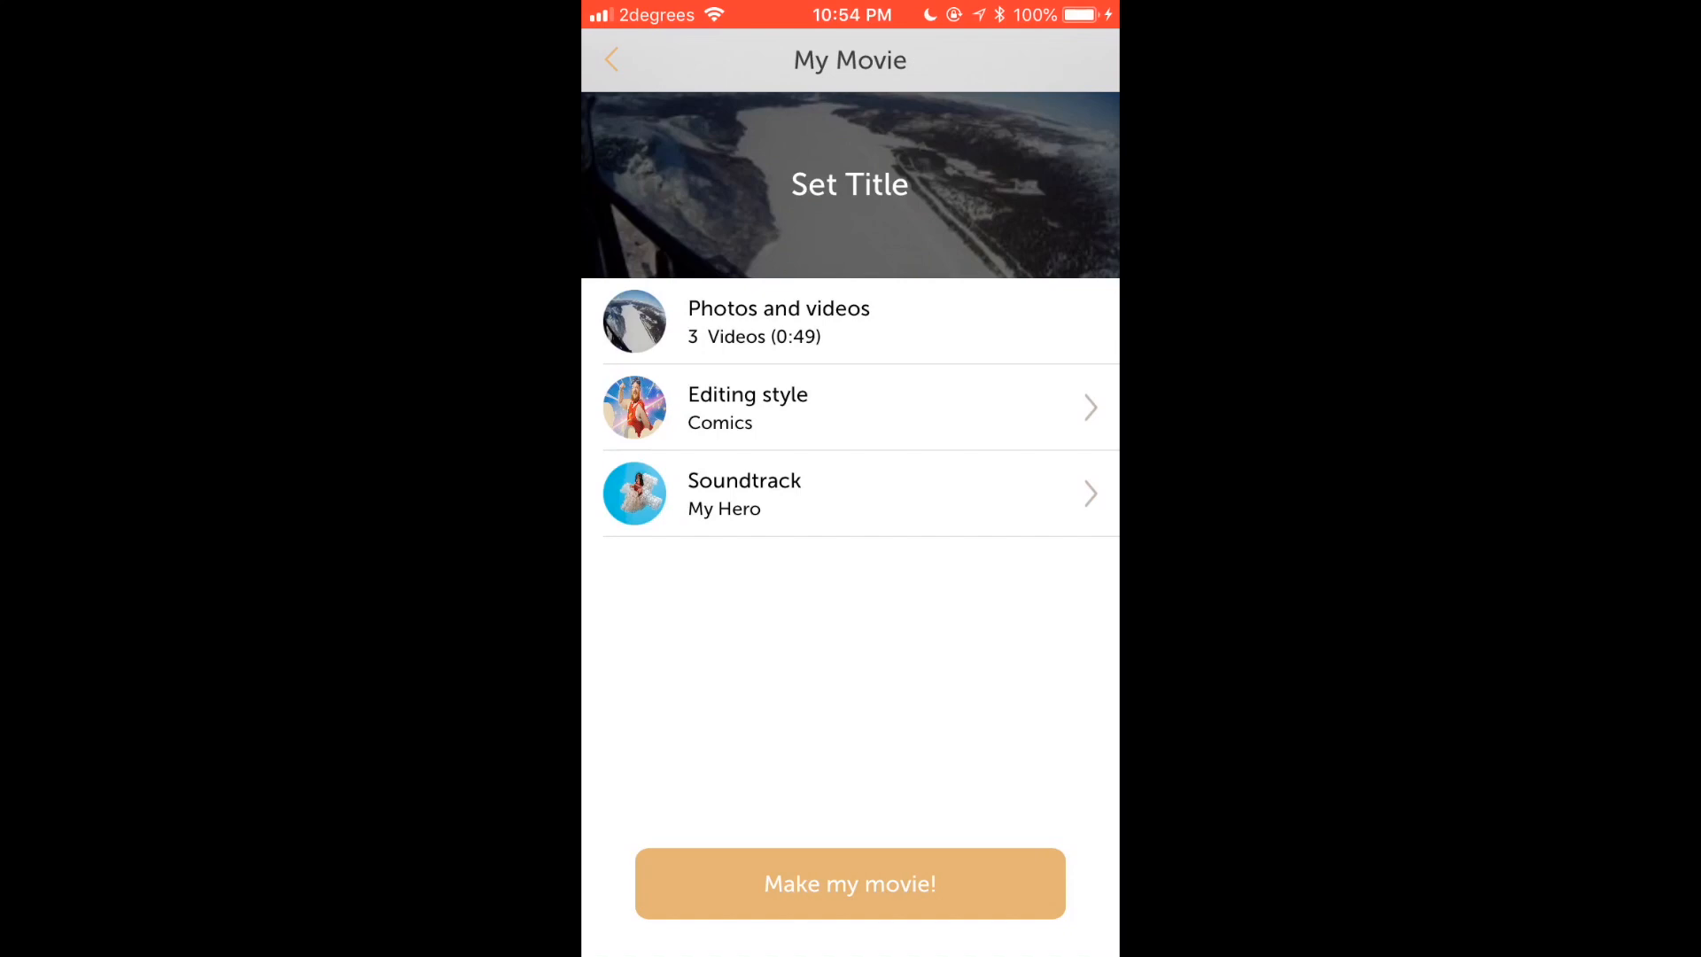
# Replace the cover's placeholder title with 'hello'
pyautogui.click(848, 185)
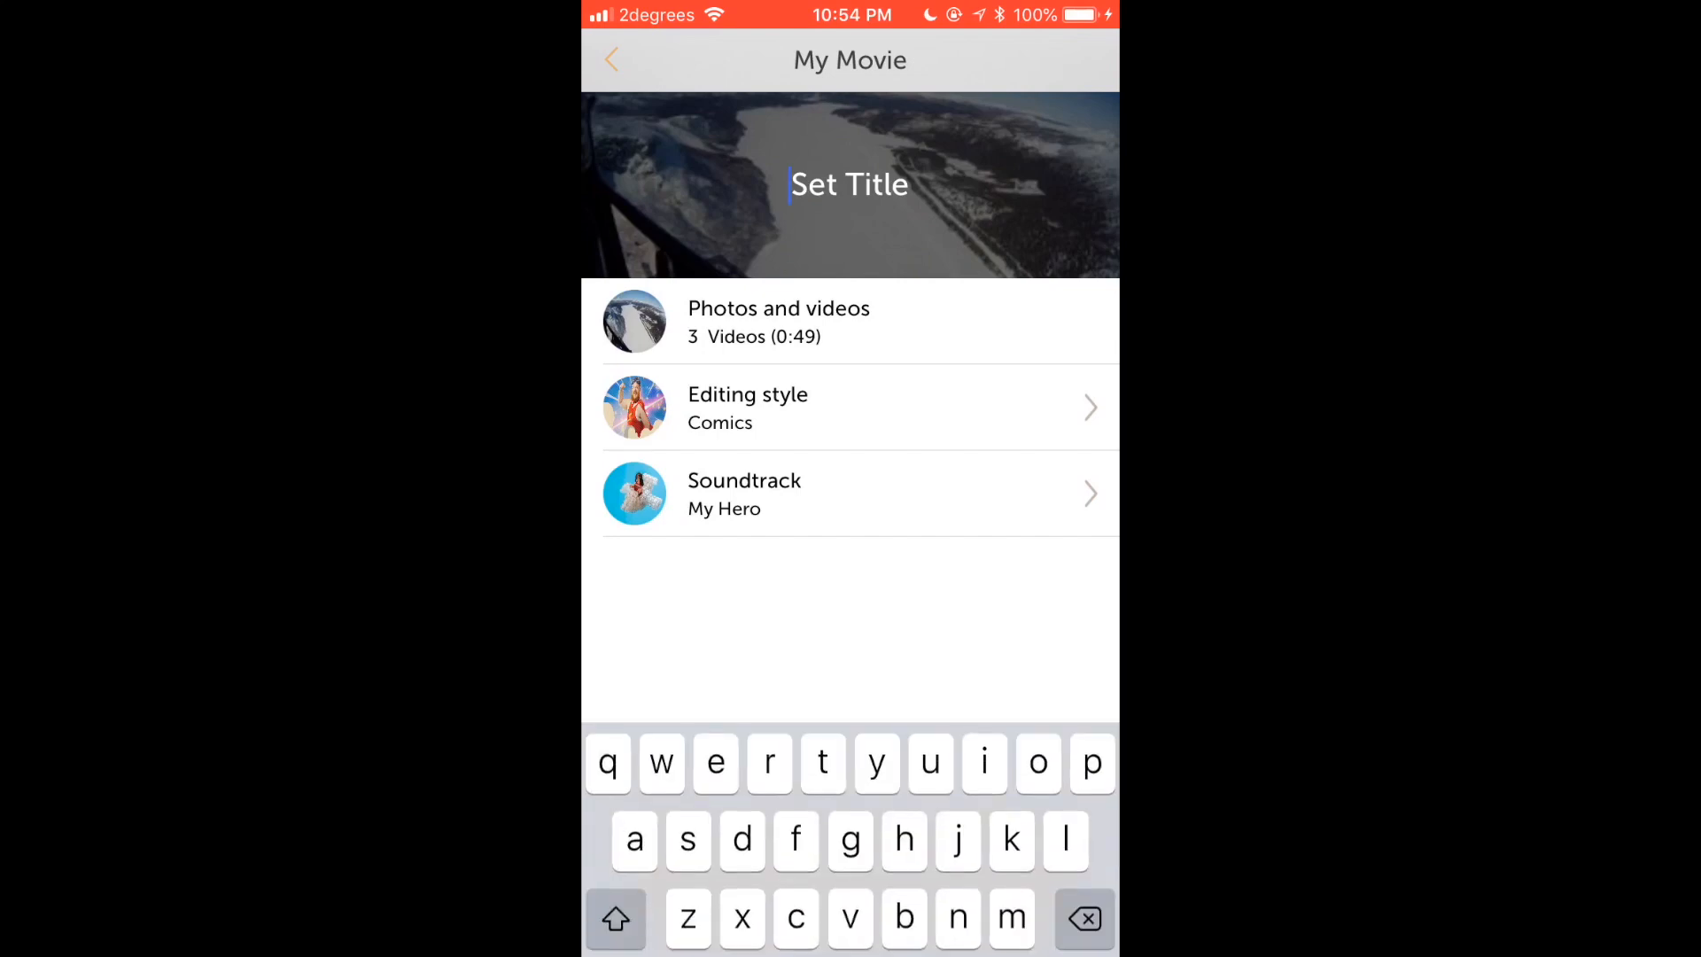
pyautogui.write('hel')
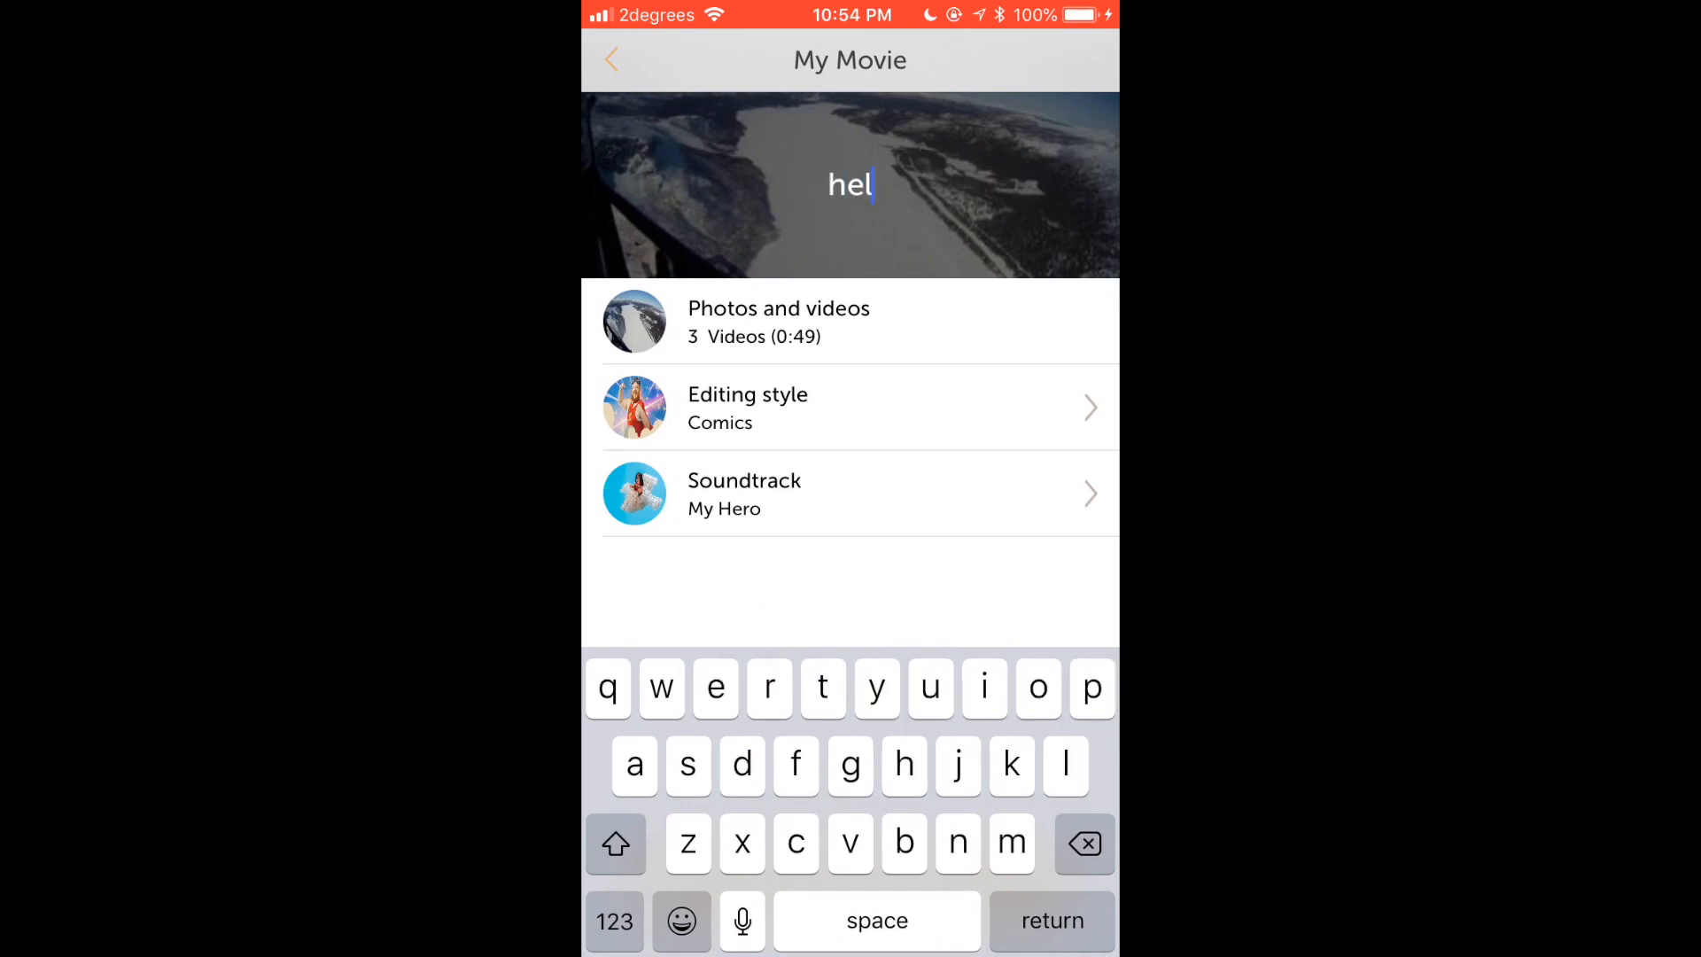
pyautogui.write('lo')
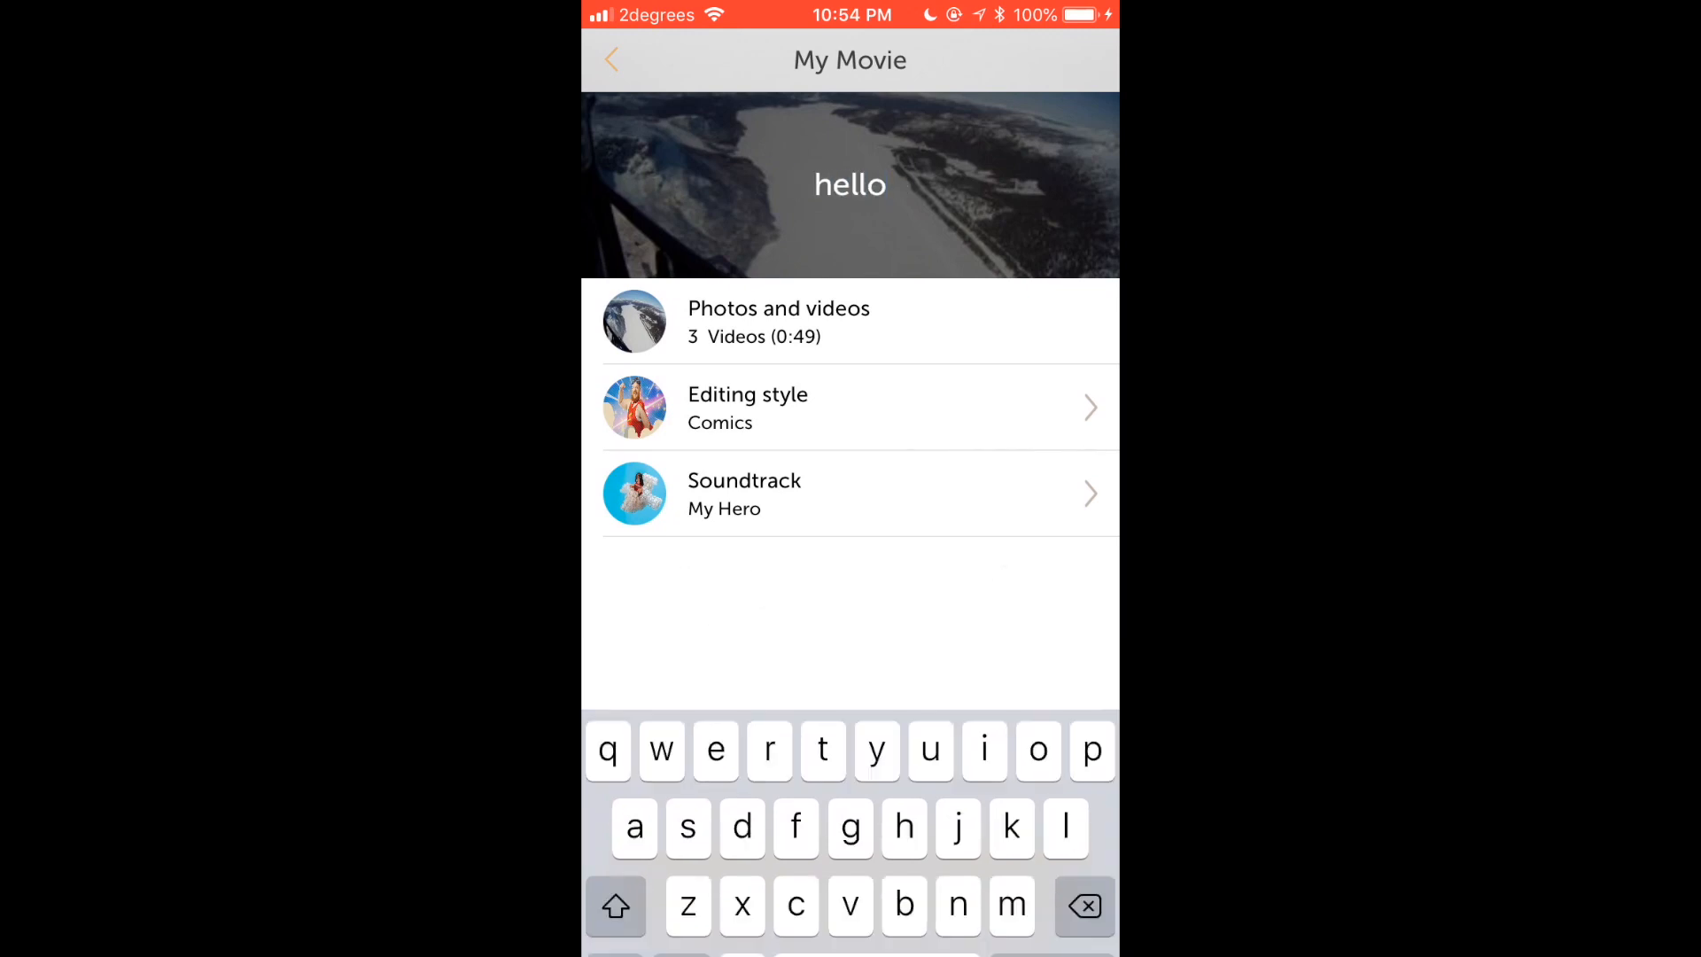